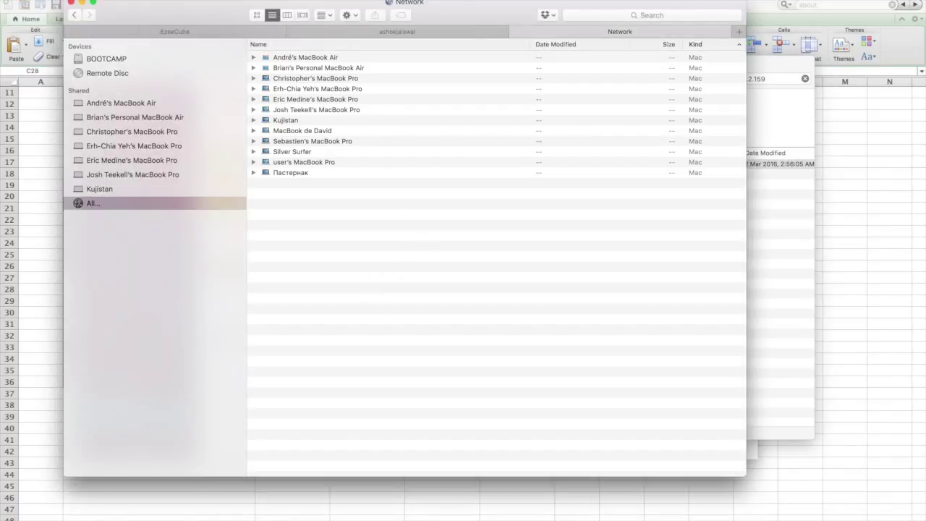
# Reach the Go menu's Connect to Server… command from the Finder menu bar.
pyautogui.click(21, 3)
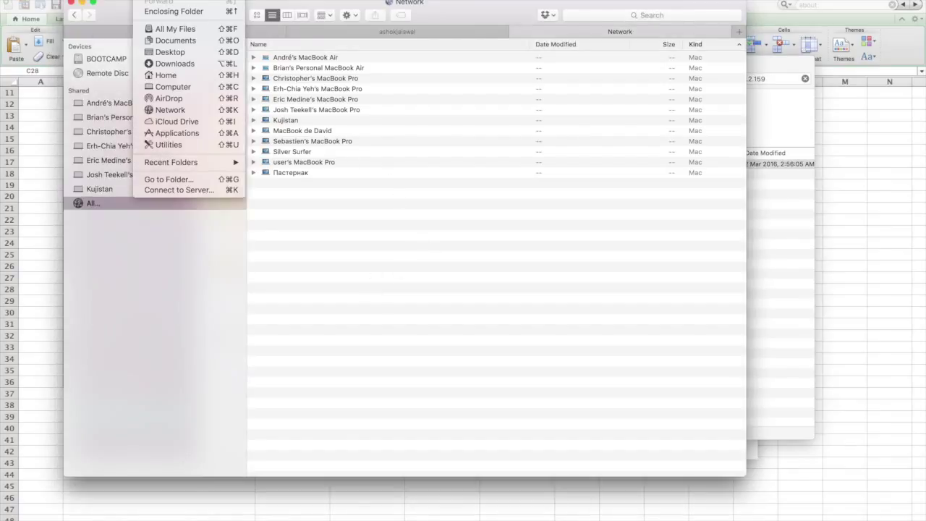
pyautogui.moveTo(167, 179)
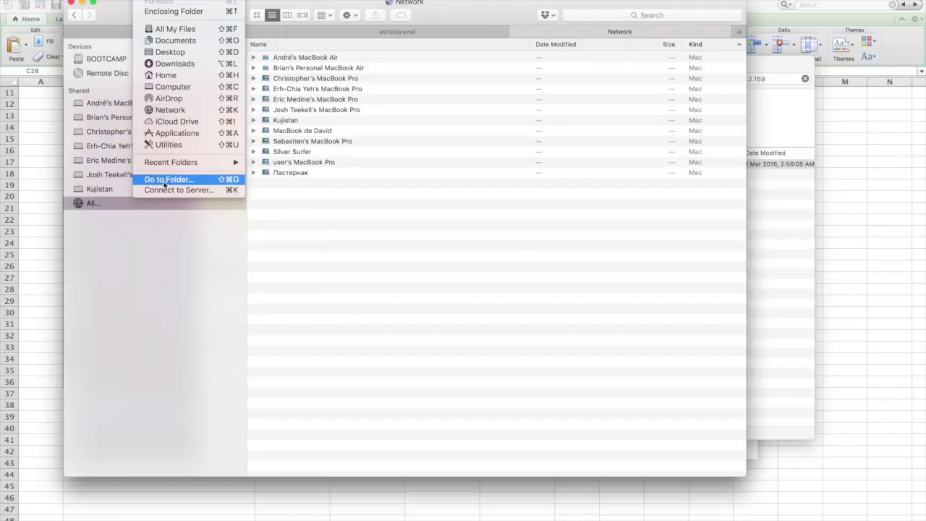
pyautogui.moveTo(177, 190)
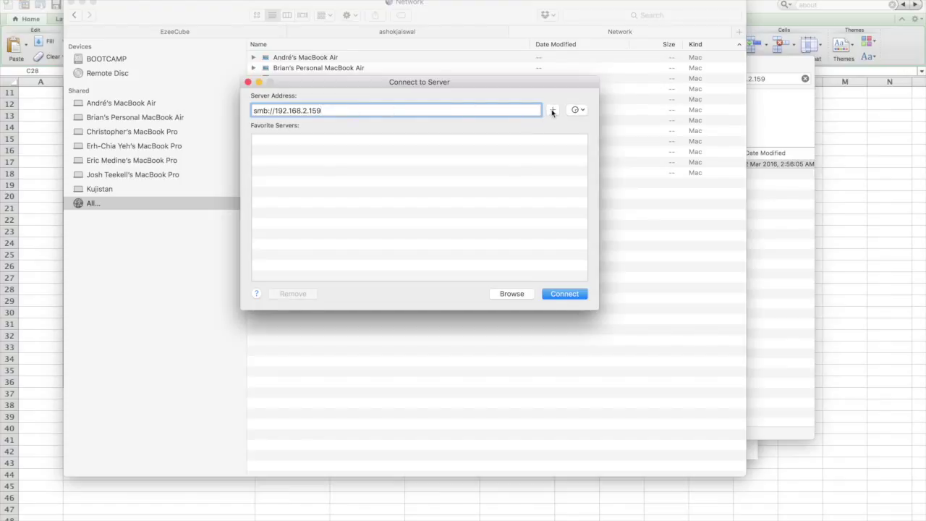
pyautogui.moveTo(553, 110)
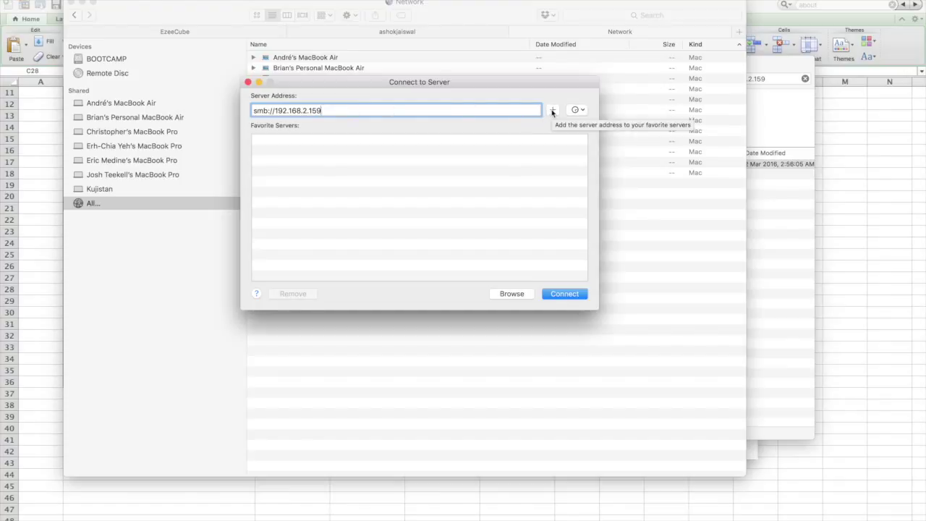
pyautogui.moveTo(552, 110)
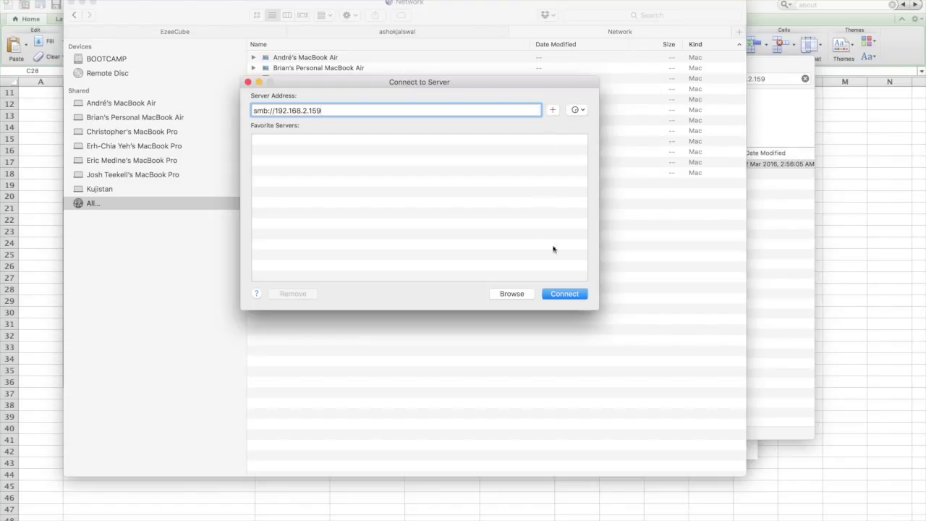
# Connect to the server address smb://192.168.2.159.
pyautogui.click(564, 292)
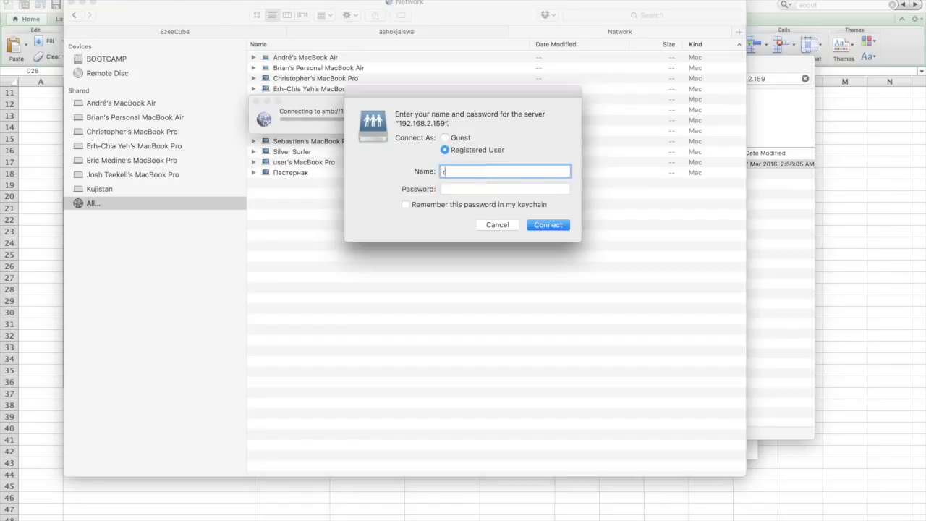
# Enter registered user name root with its password, remembered in the keychain.
pyautogui.write('root')
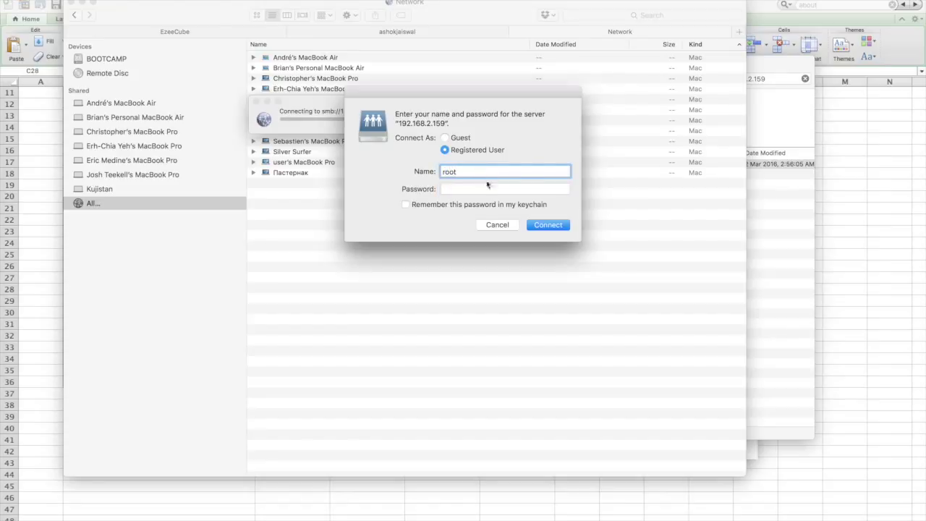
pyautogui.click(504, 188)
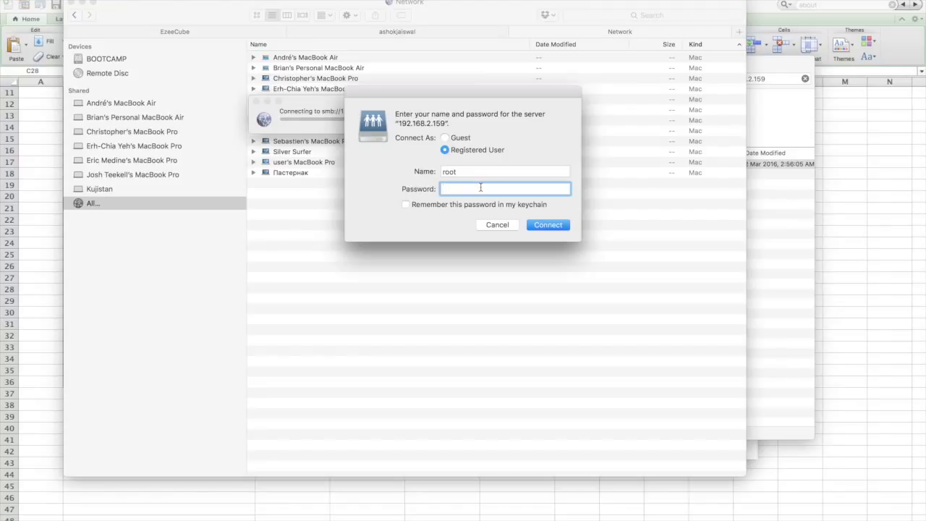
pyautogui.write('password')
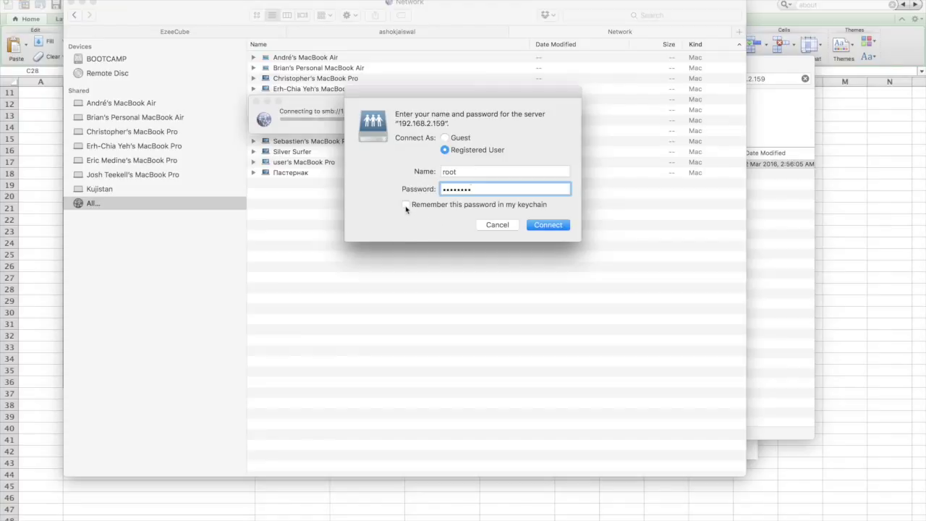
pyautogui.click(406, 204)
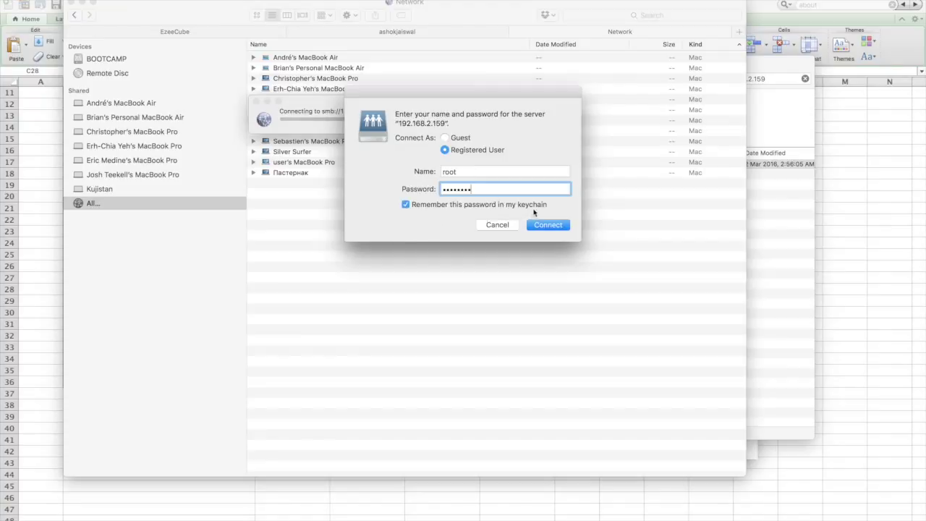
pyautogui.moveTo(546, 151)
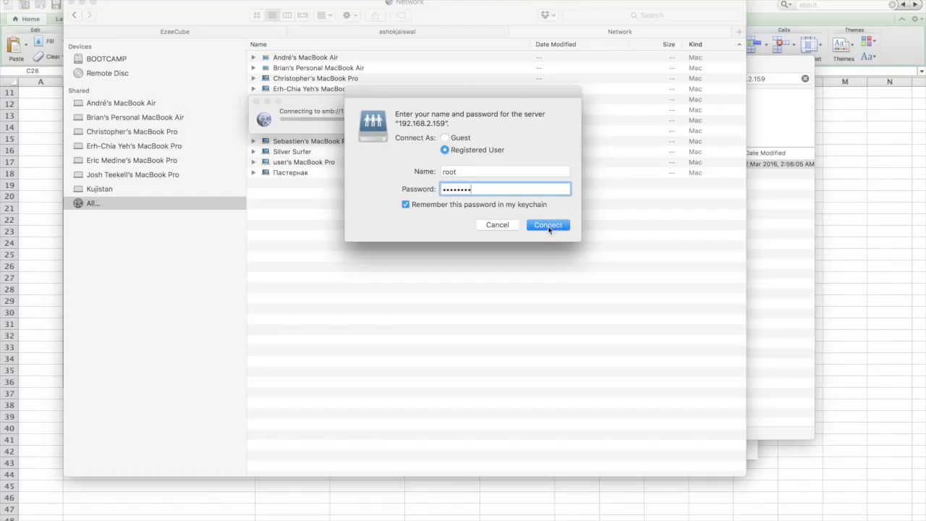
# Submit the login so the server's media share mounts as root.
pyautogui.click(547, 224)
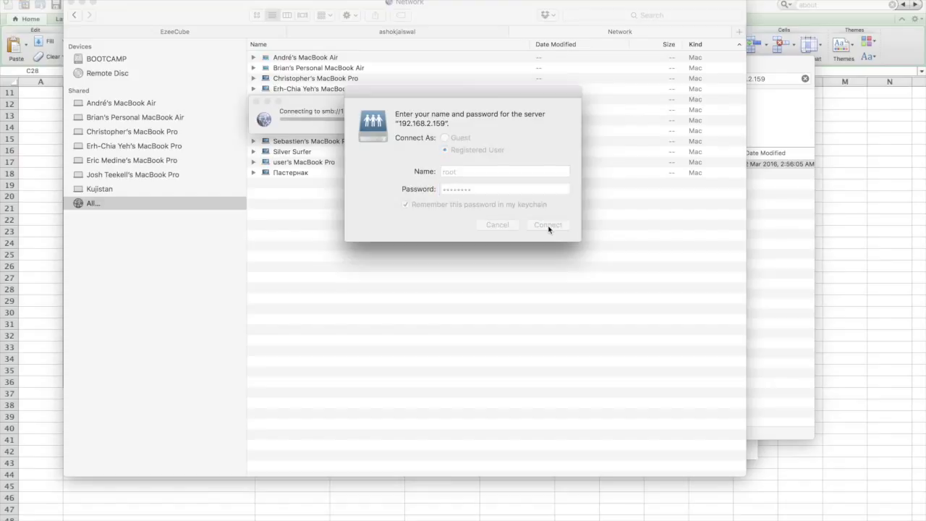
pyautogui.click(547, 224)
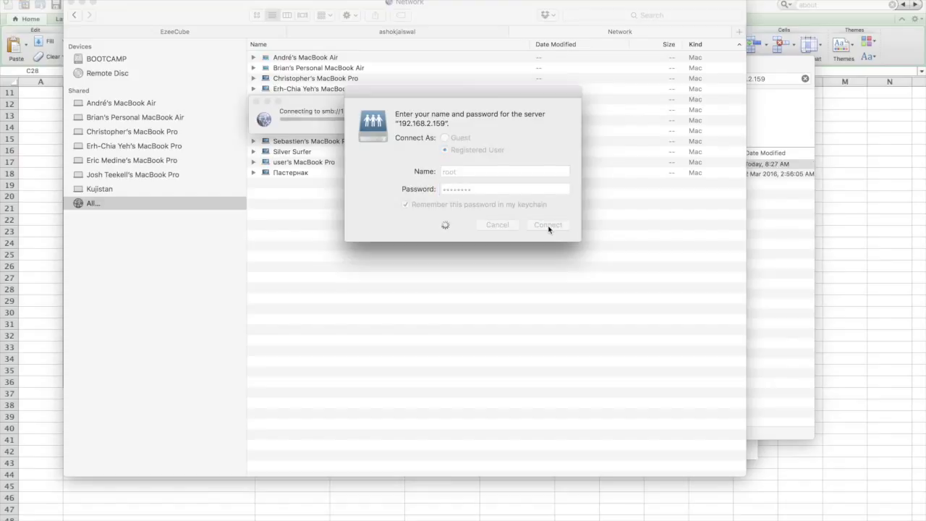
pyautogui.click(547, 225)
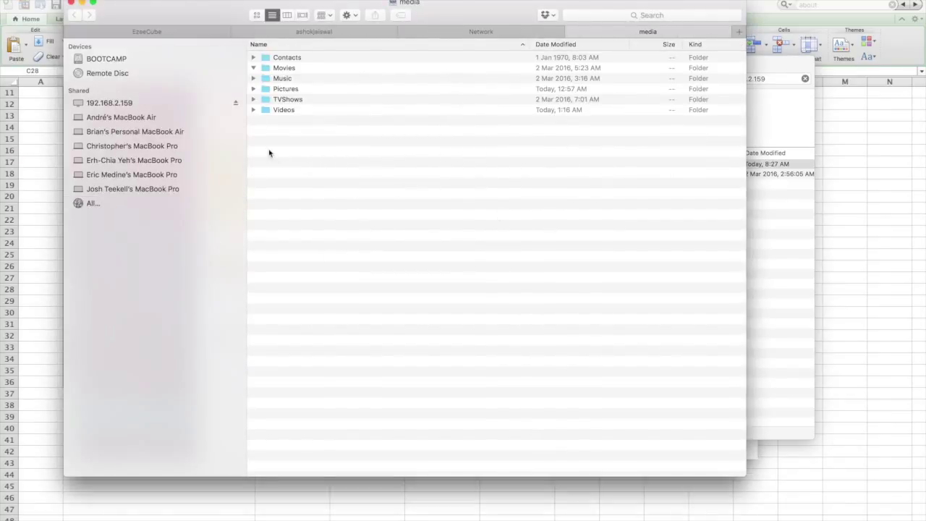
# Browse into the media share of 192.168.2.159 and collapse its Movies folder.
pyautogui.click(110, 102)
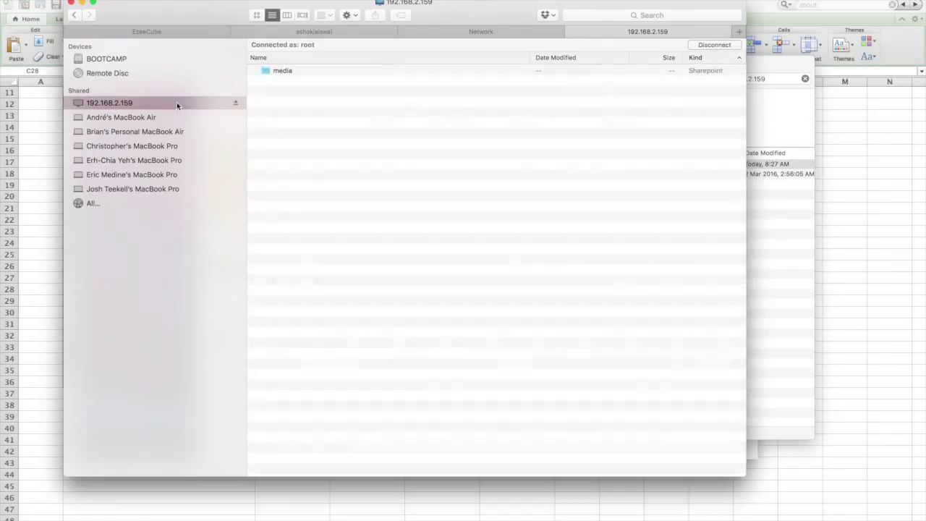
pyautogui.click(282, 69)
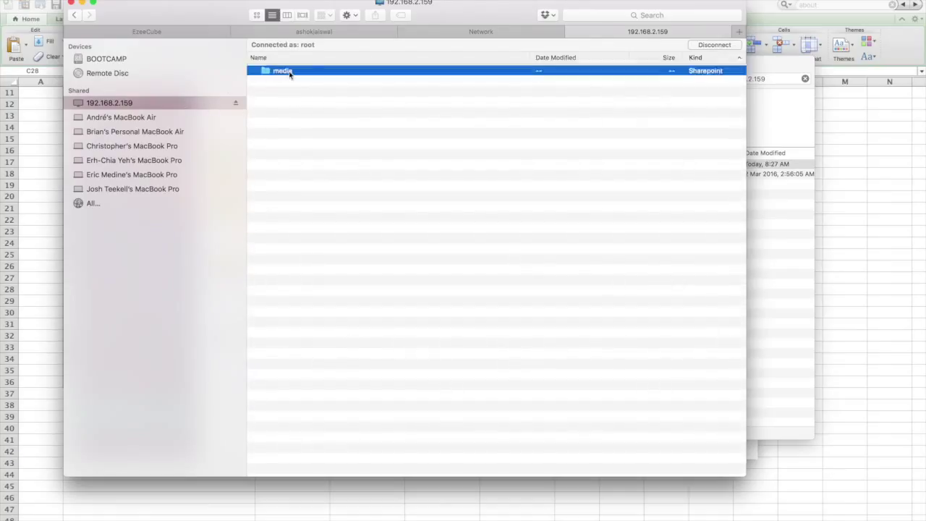
pyautogui.doubleClick(282, 70)
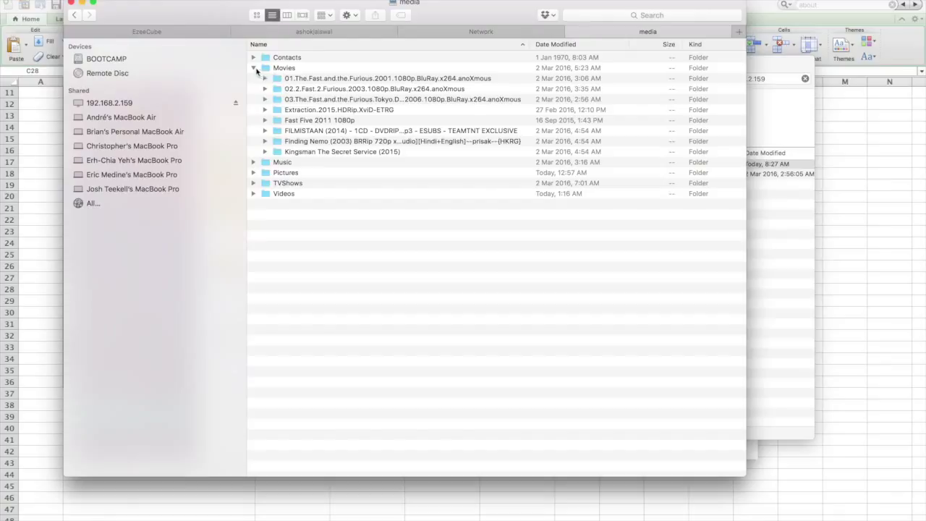
pyautogui.click(255, 68)
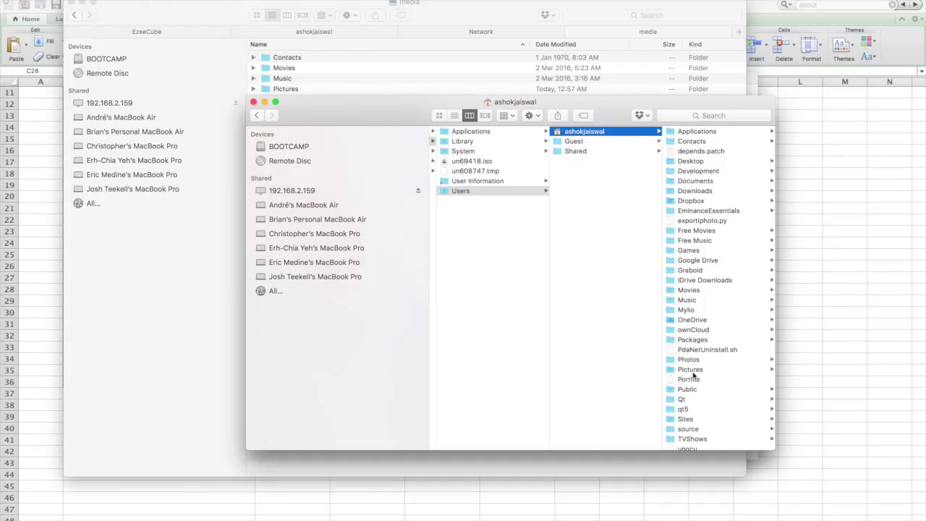
# Copy IMG_0679–IMG_0682.JPG from local Pictures into the share's Pictures, then close the local window.
pyautogui.click(690, 369)
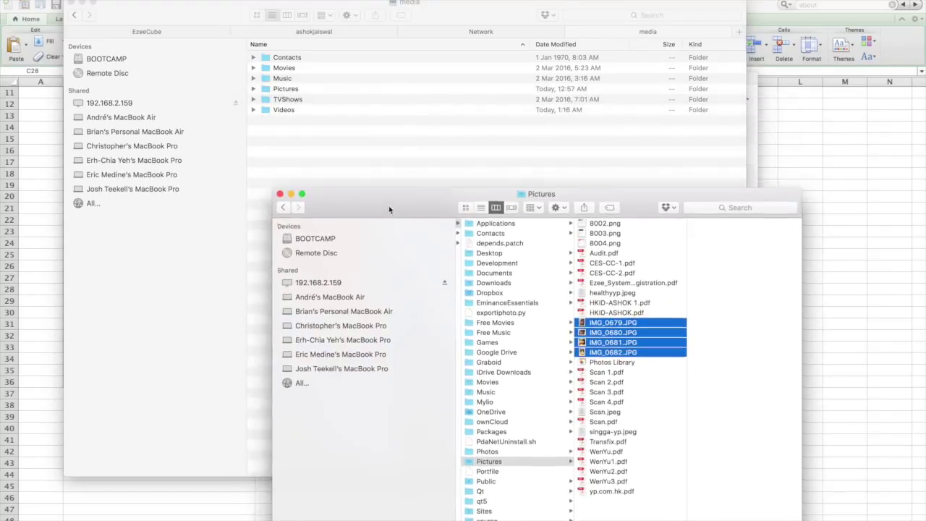
pyautogui.moveTo(614, 332); pyautogui.dragTo(361, 145)
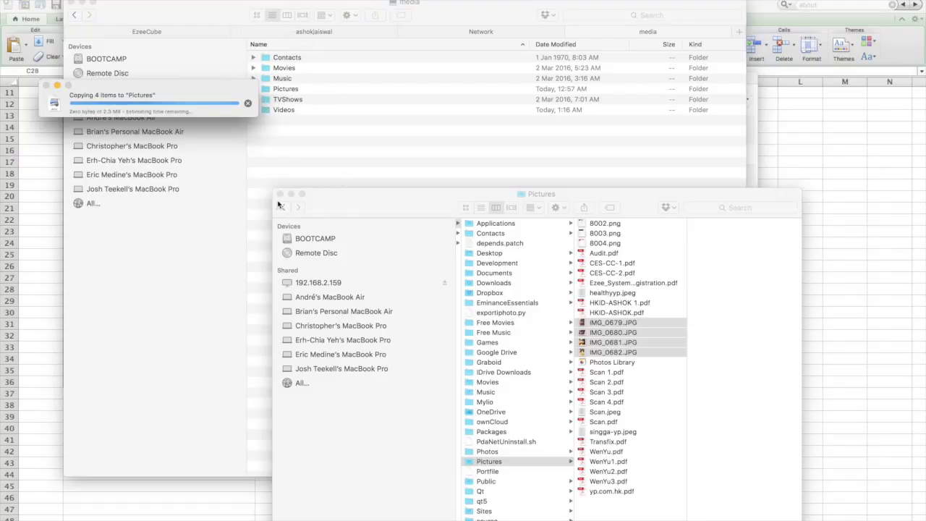
pyautogui.click(279, 194)
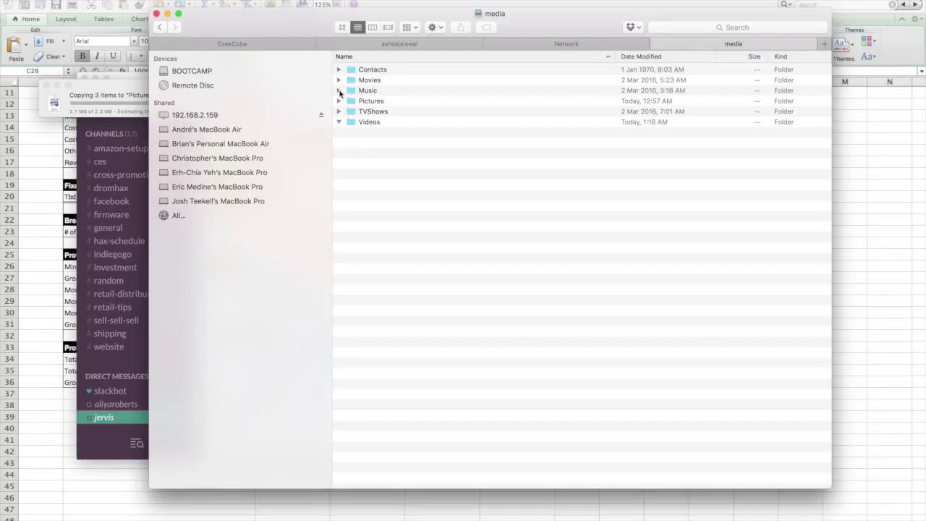
# Expand the share's Pictures folder to show the arriving IMG photos.
pyautogui.click(338, 101)
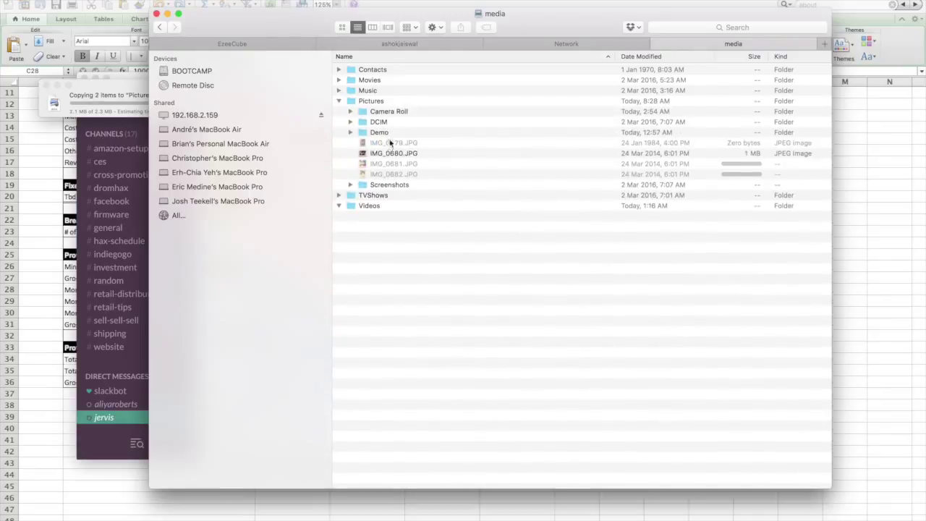